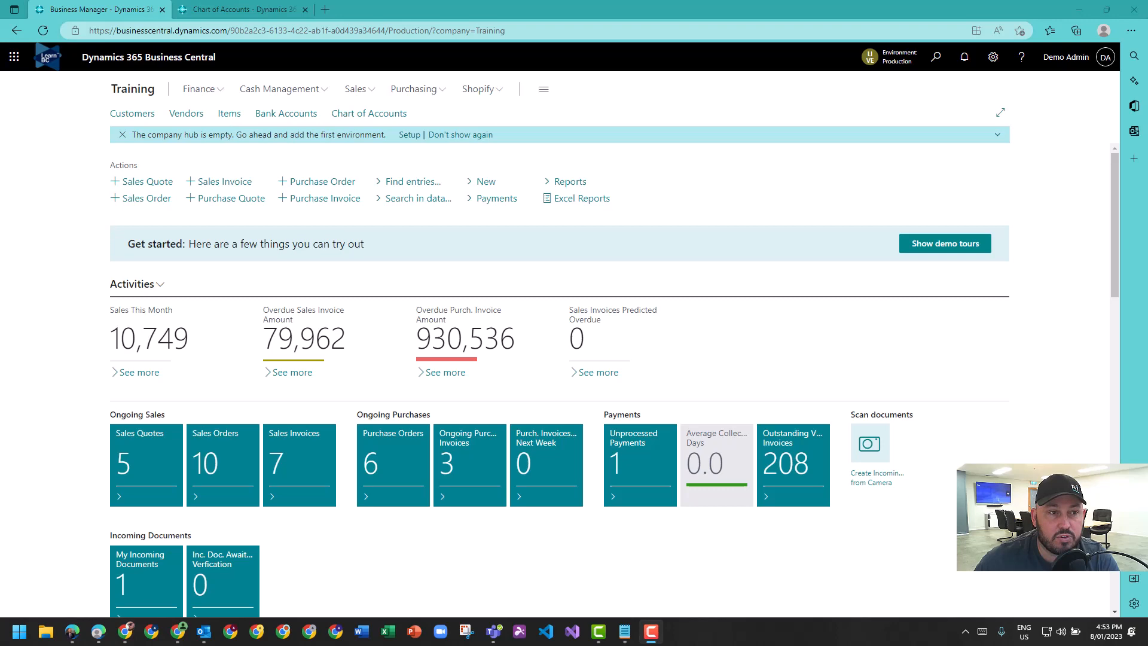
# - Open the Tell Me search over the Training company home page
pyautogui.click(238, 8)
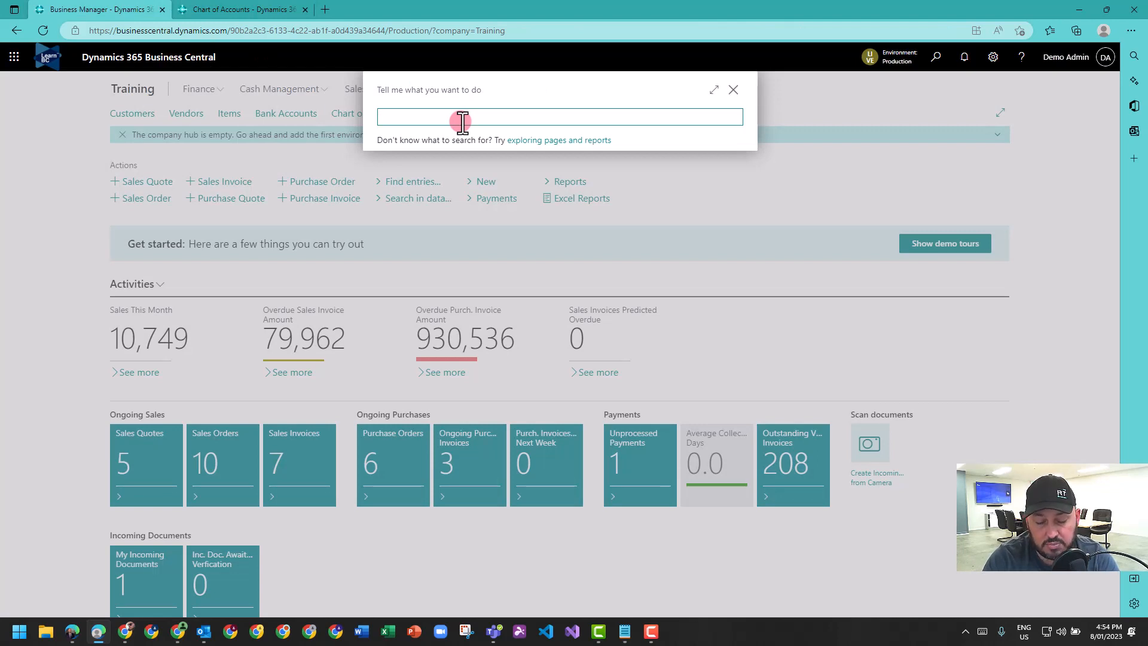
# - Search 'inve' and open Inventory Setup to check Automatic Cost Posting and FIFO costing
pyautogui.write('inven setup')
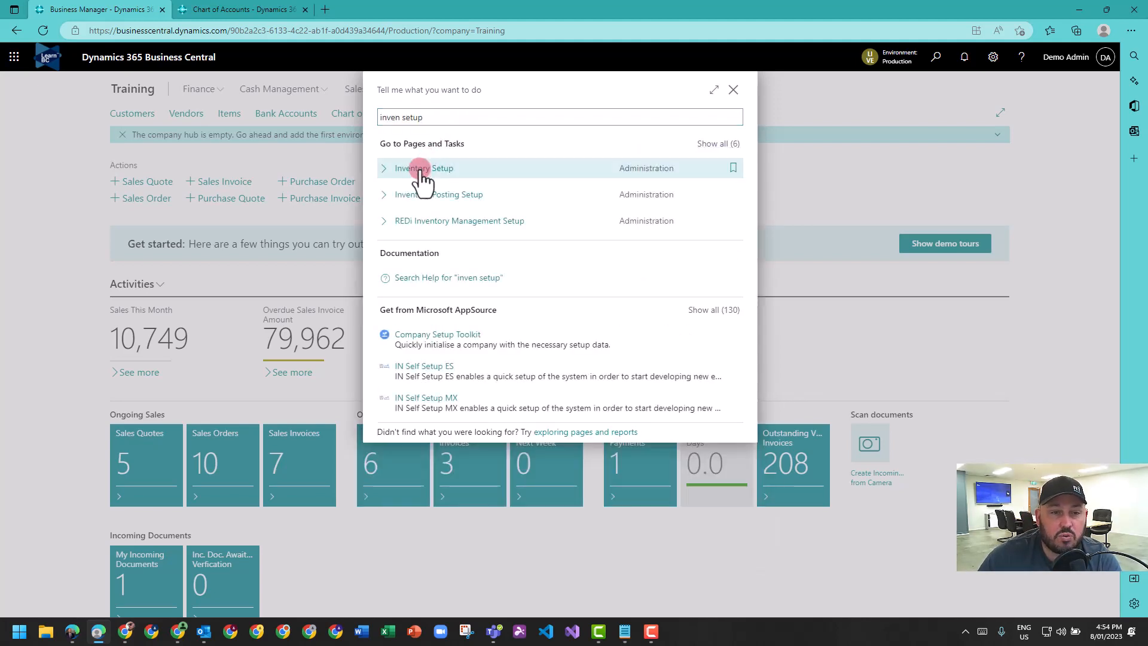
pyautogui.click(423, 167)
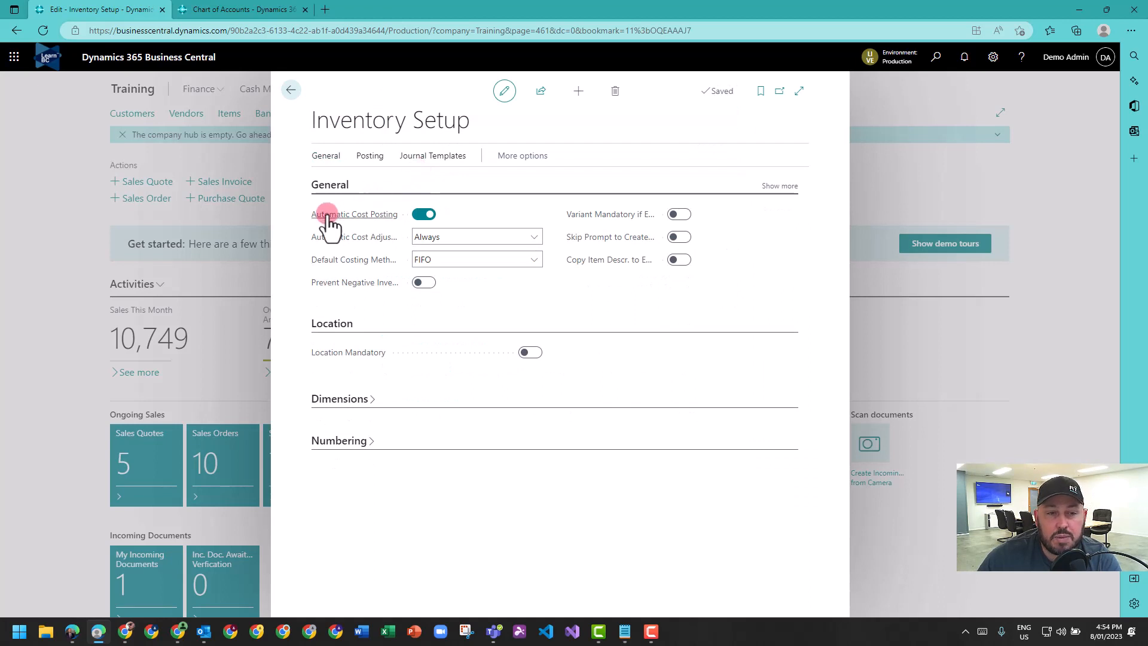
pyautogui.moveTo(354, 249)
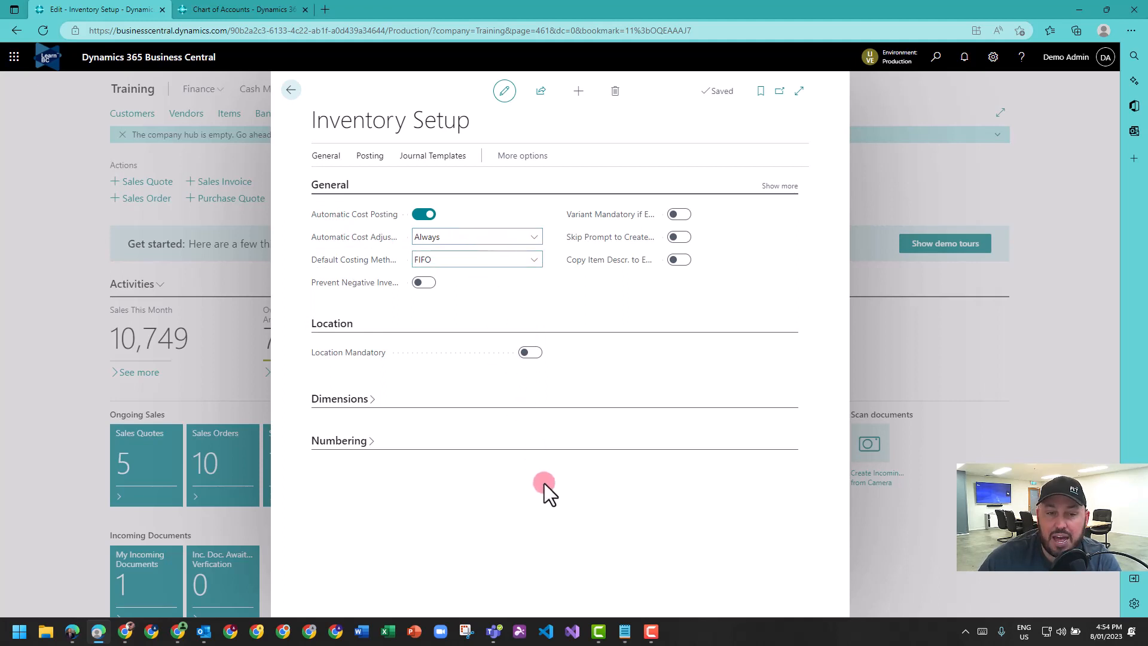
pyautogui.moveTo(476, 504)
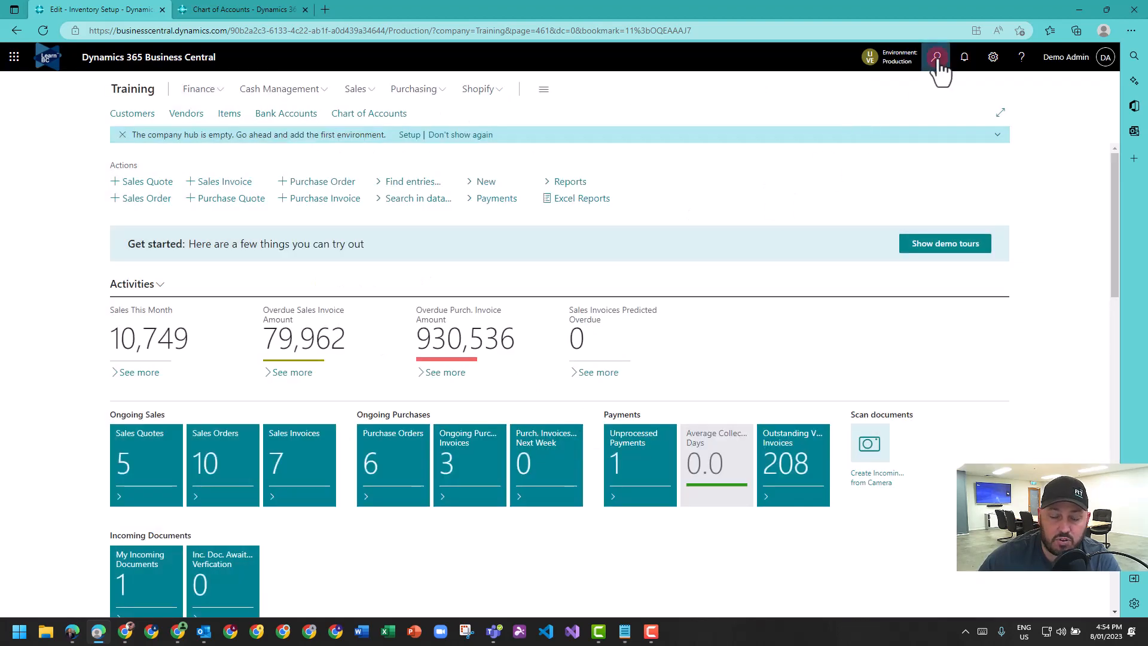
pyautogui.write('item adju')
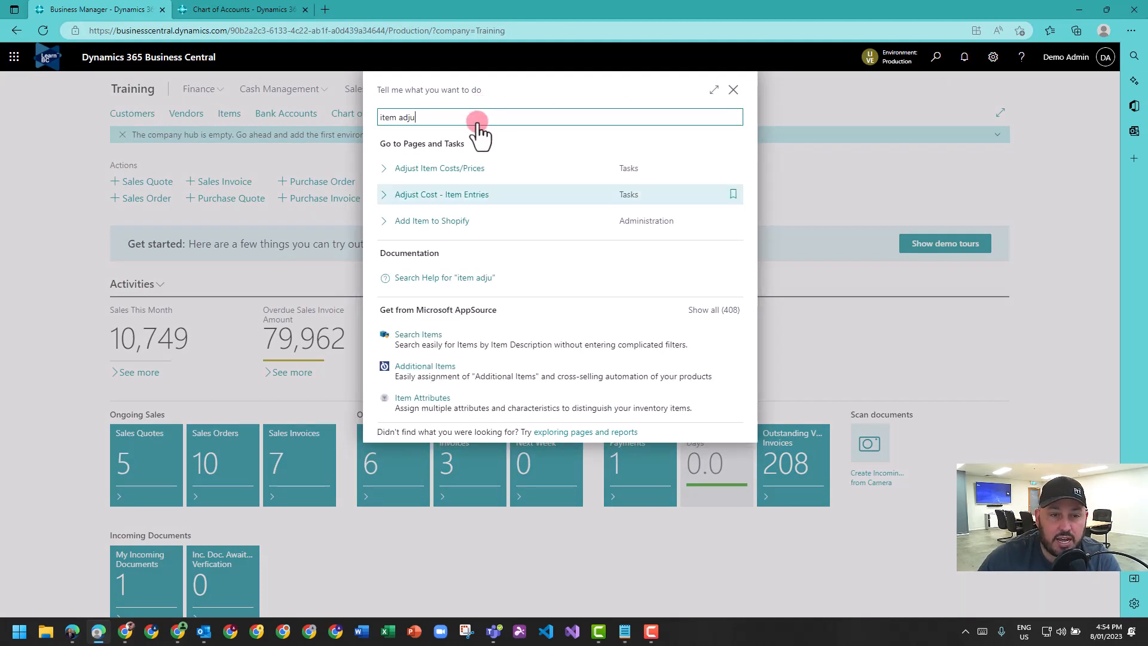
pyautogui.moveTo(460, 203)
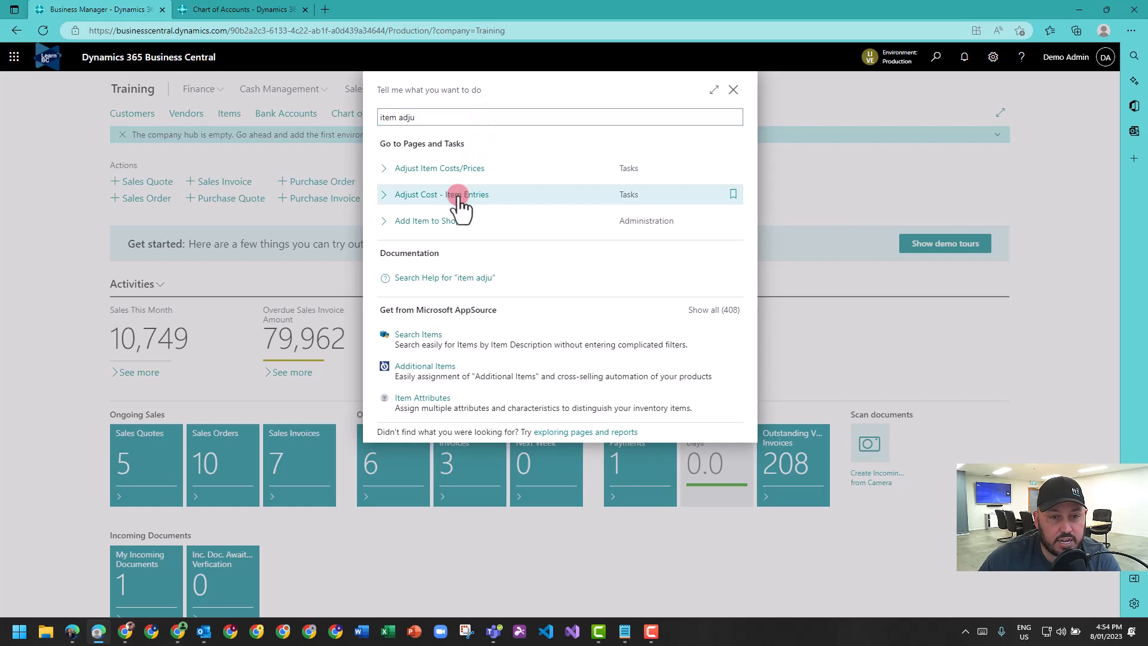
pyautogui.click(447, 194)
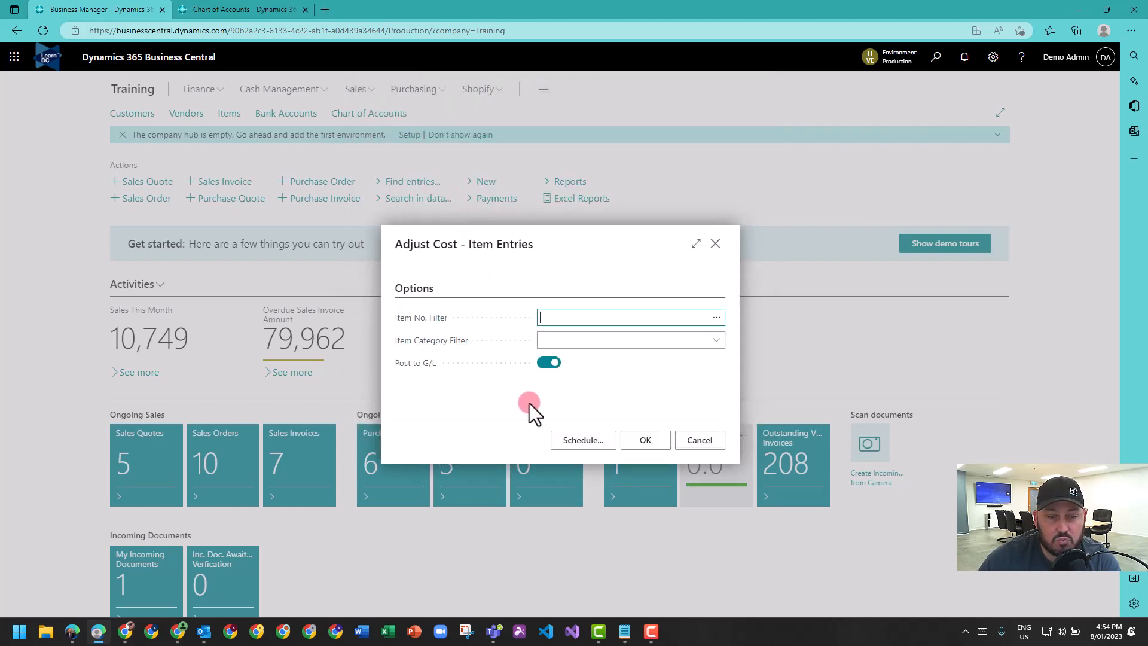
pyautogui.moveTo(465, 361)
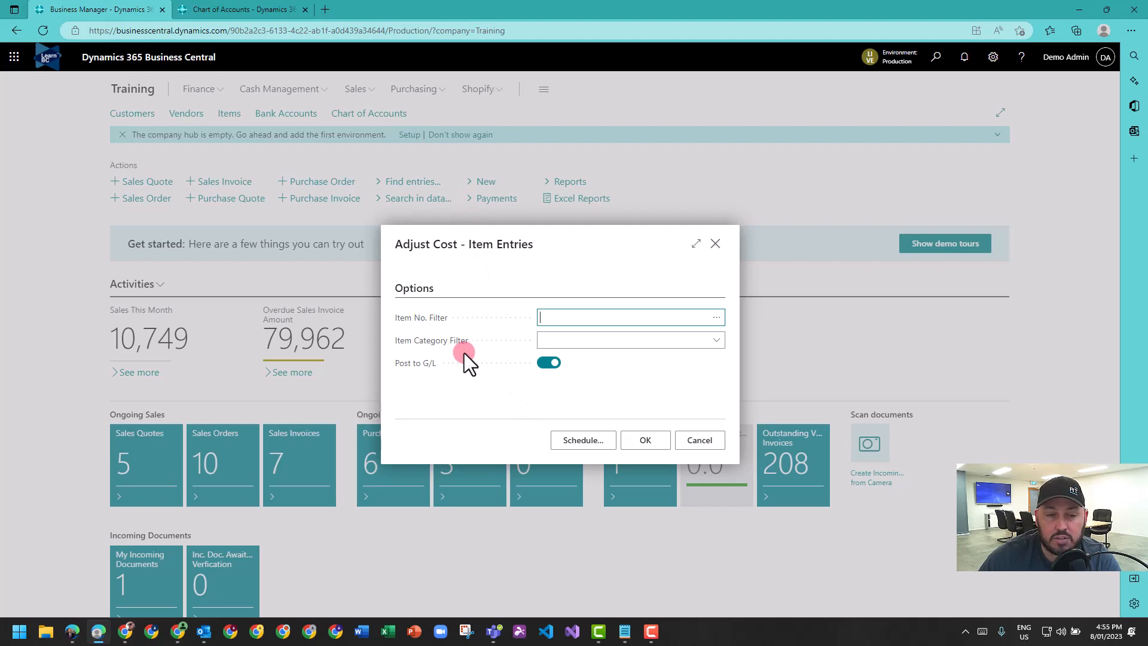
pyautogui.moveTo(515, 374)
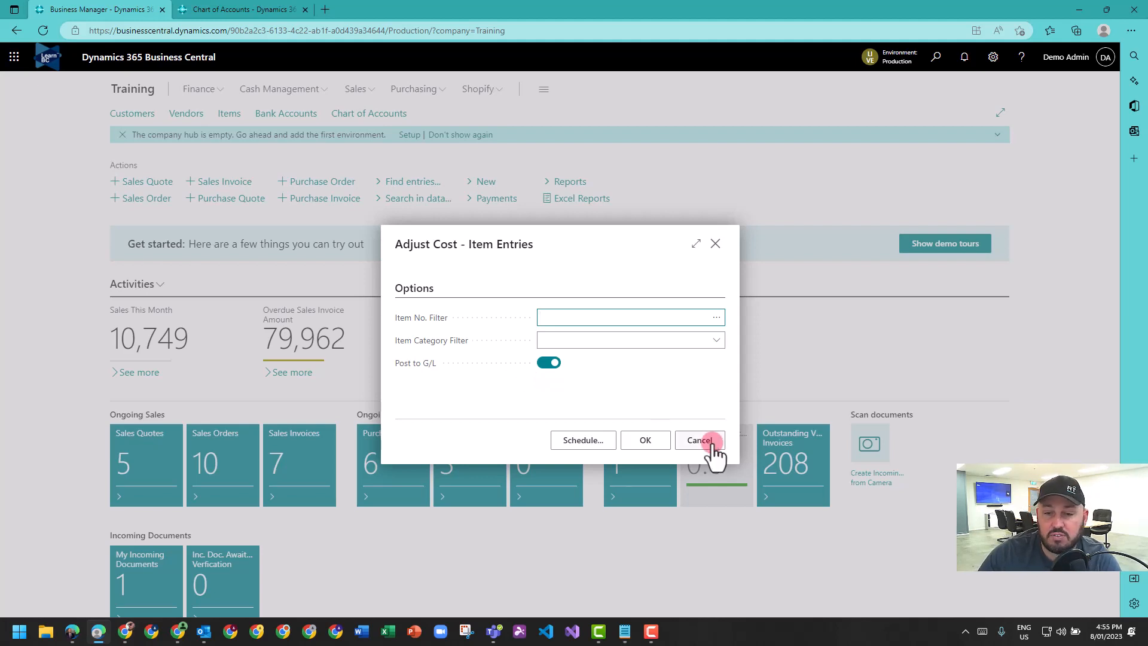
pyautogui.click(698, 440)
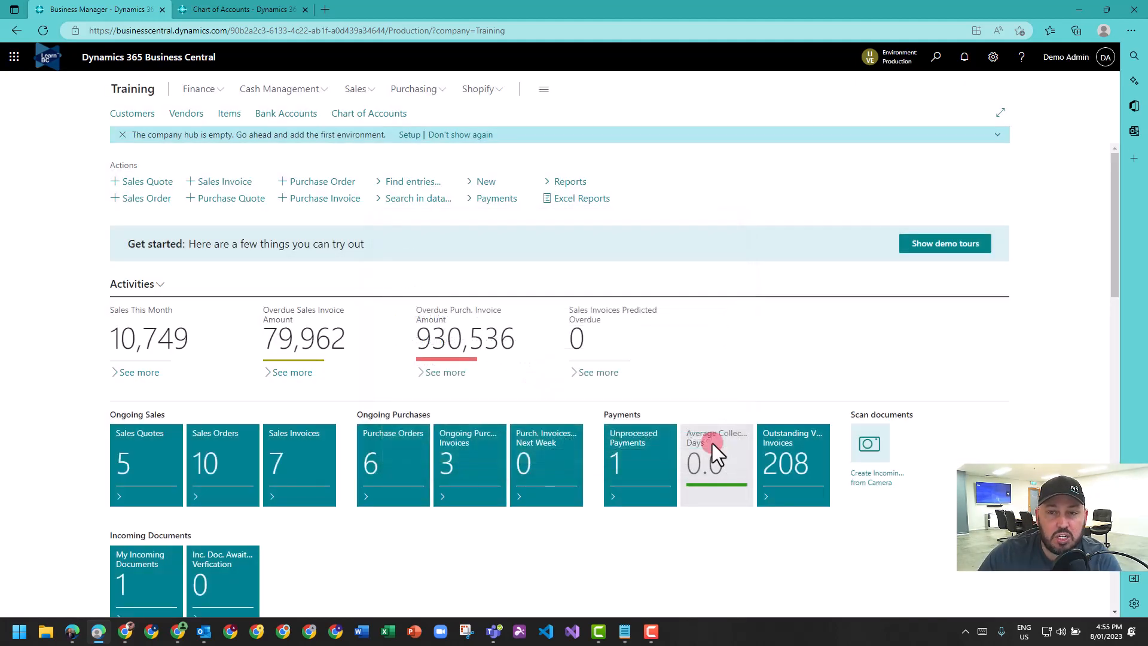
# - Search 'inven valu' and open the Inventory Valuation report request page
pyautogui.click(935, 57)
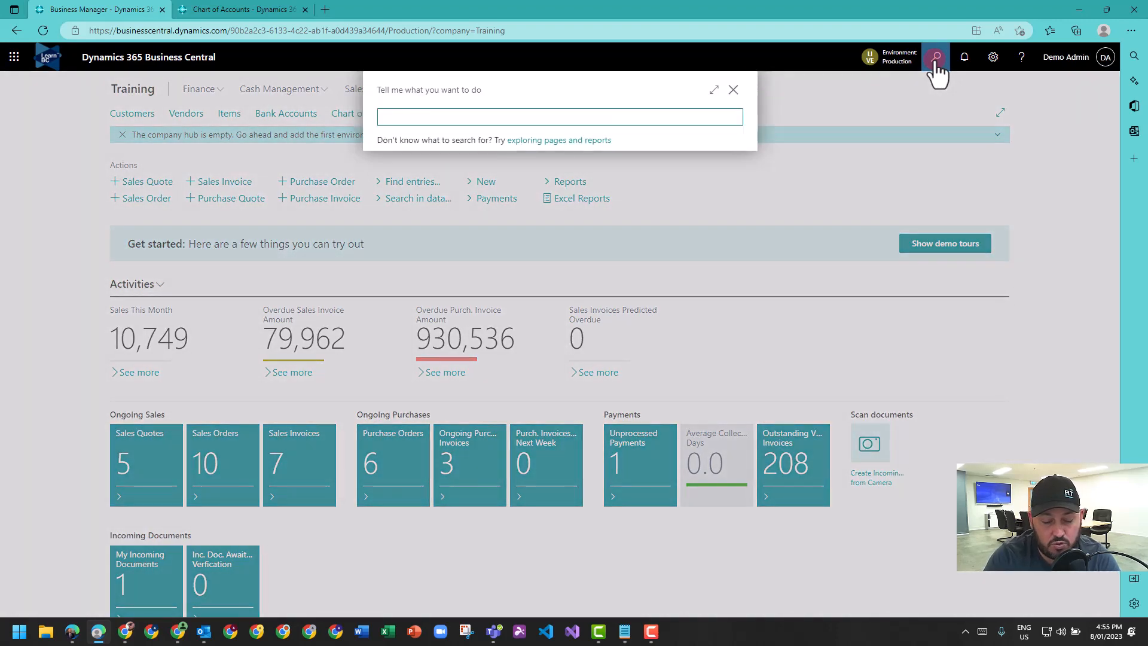
pyautogui.write('inven')
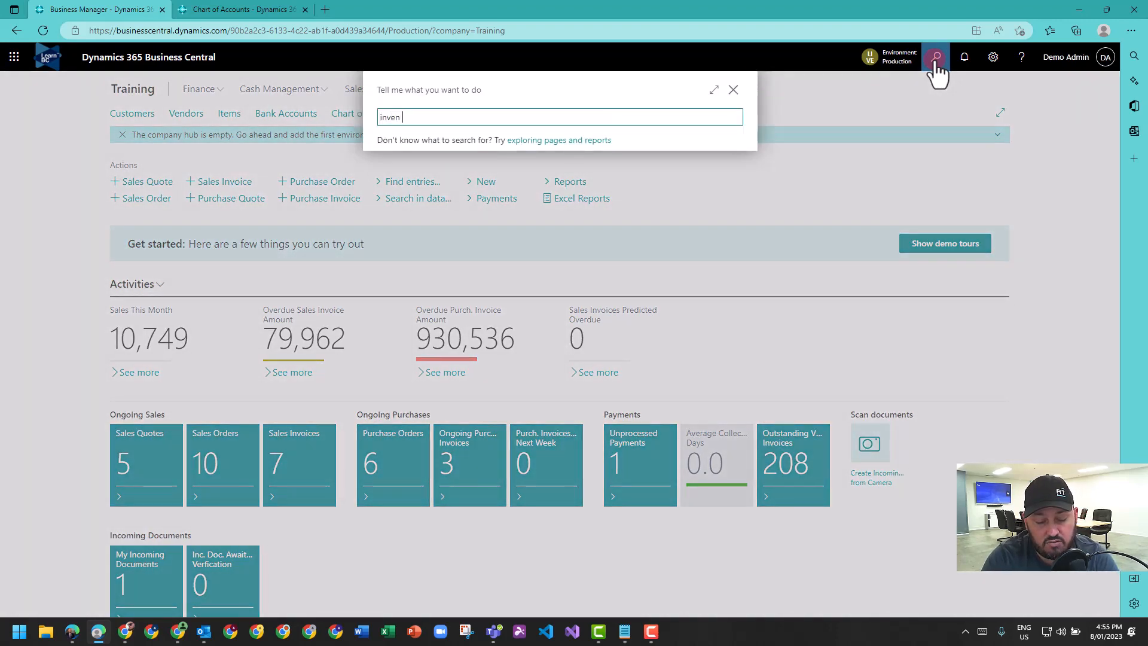
pyautogui.write('valu')
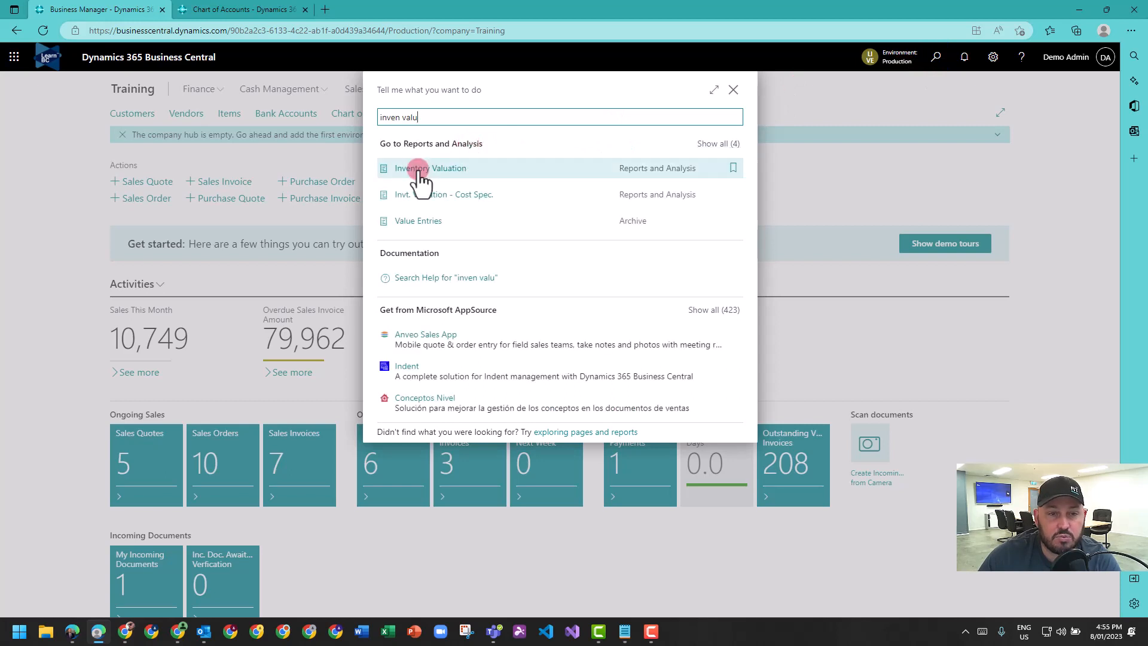
pyautogui.click(431, 168)
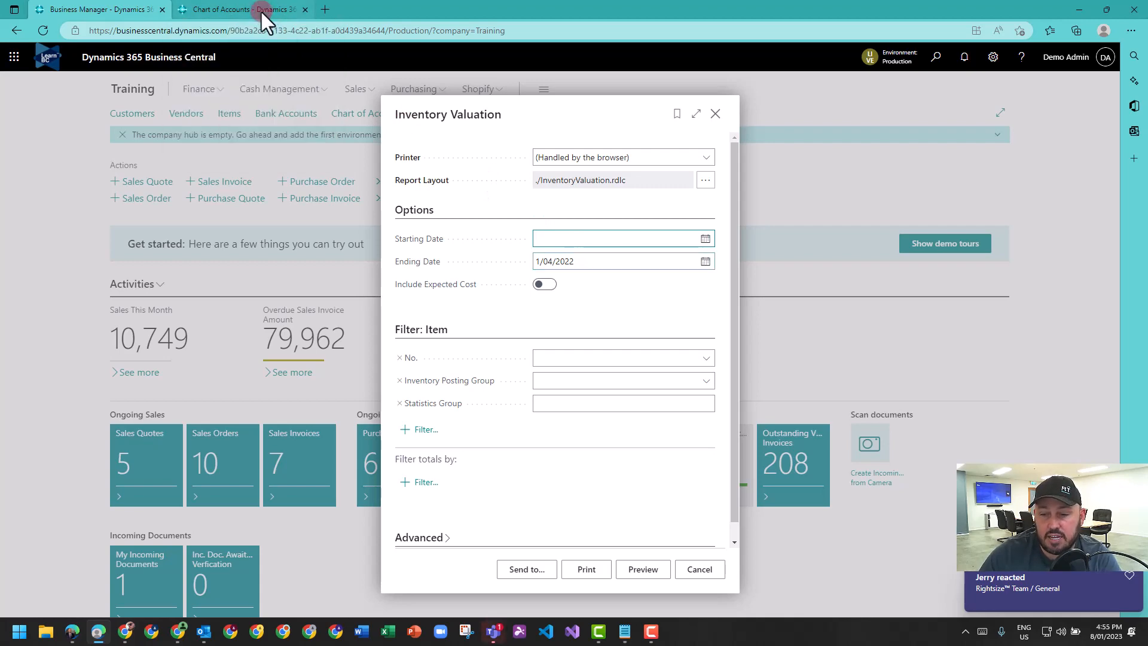
# - Preview the report for 1/01/2022 to 30/12/2022 with expected cost included
pyautogui.click(698, 569)
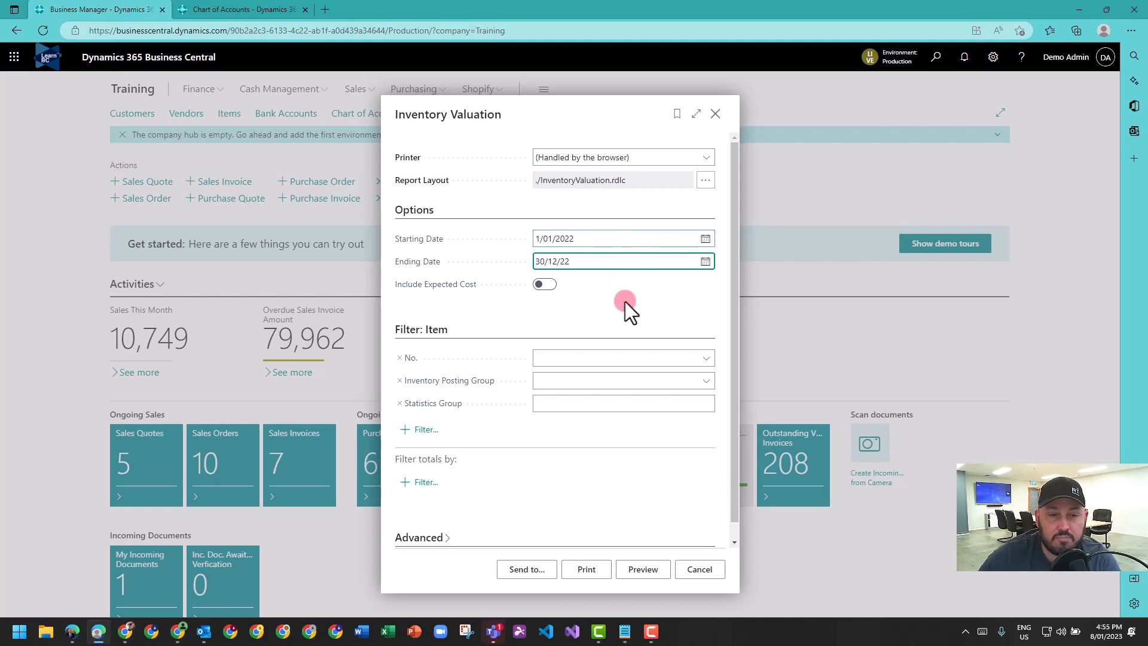
pyautogui.click(544, 284)
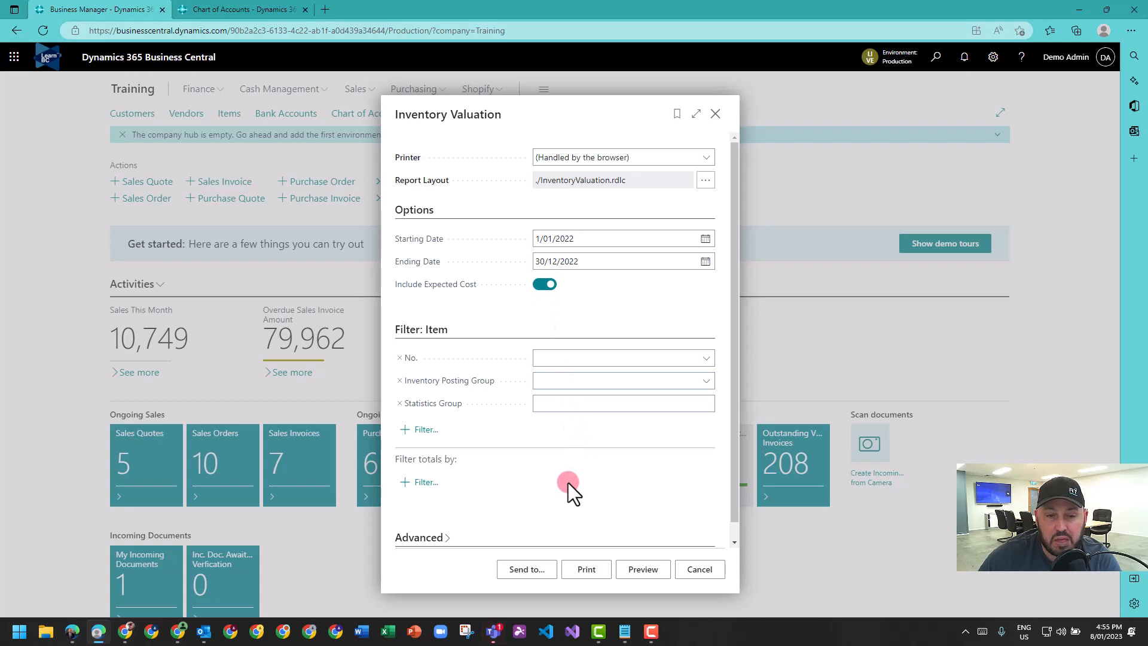
pyautogui.click(642, 569)
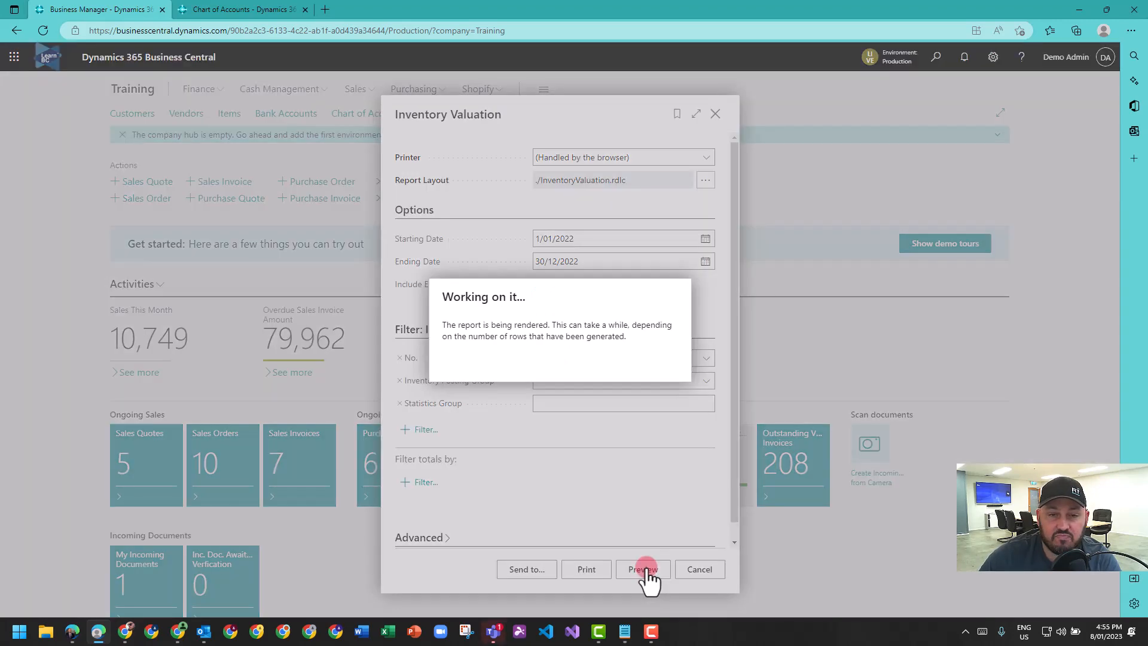
# - Check the preview's 90,664.50 total against the Chart of Accounts Inventory, Total balance
pyautogui.click(642, 568)
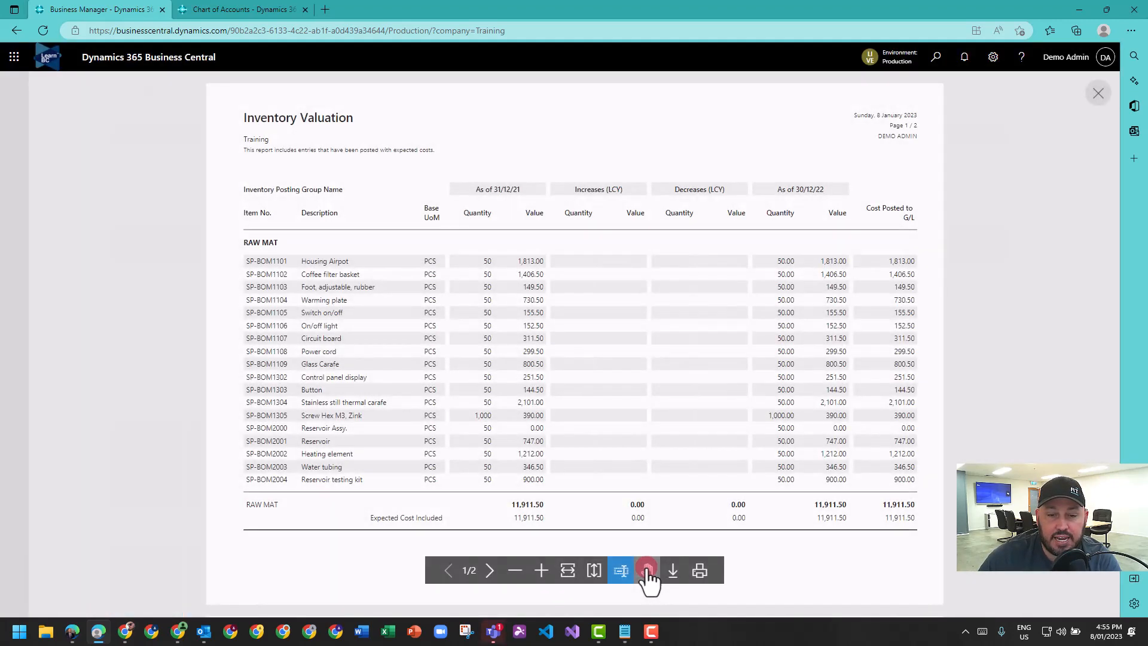
pyautogui.click(489, 570)
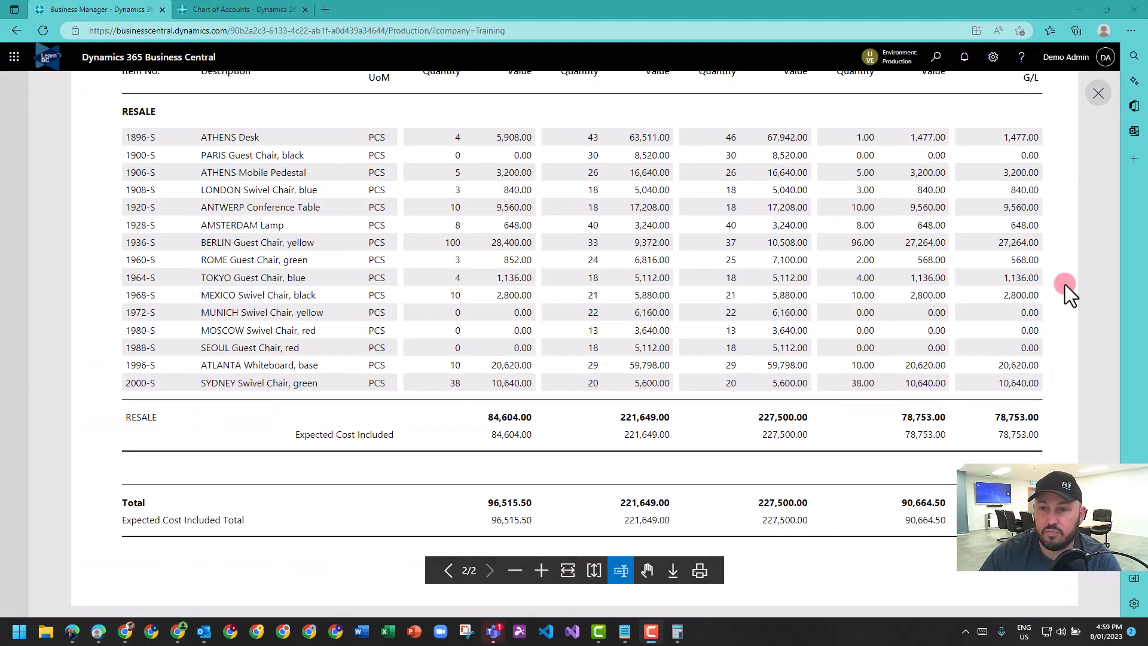
pyautogui.click(448, 570)
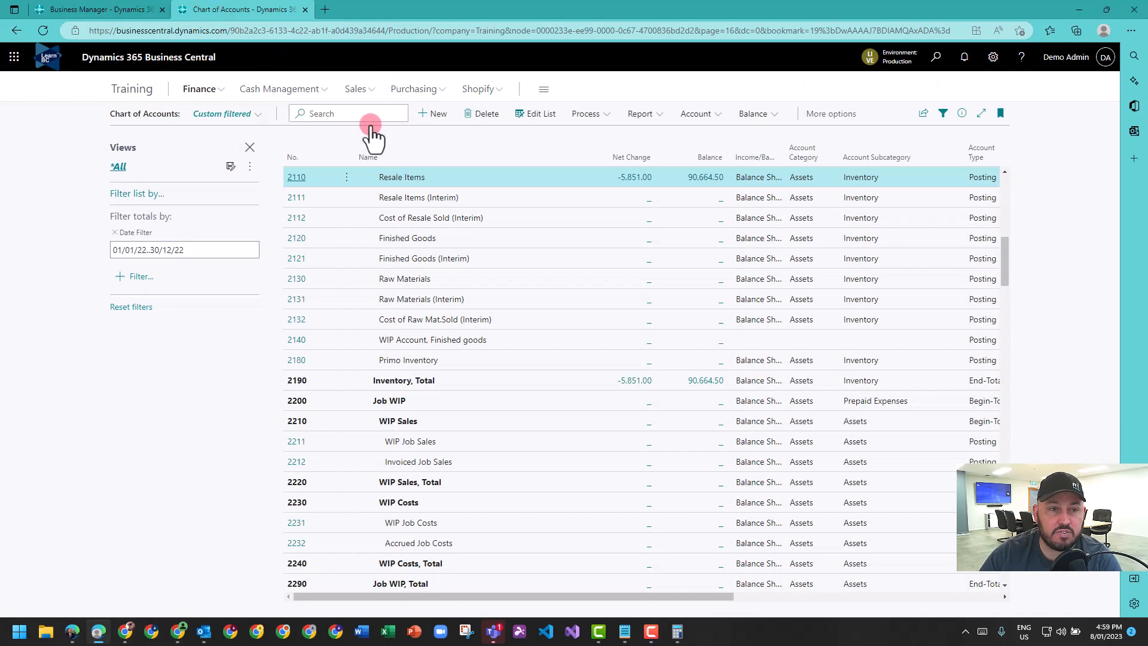
# - Filter the Chart of Accounts by 'raw'
pyautogui.write('raw')
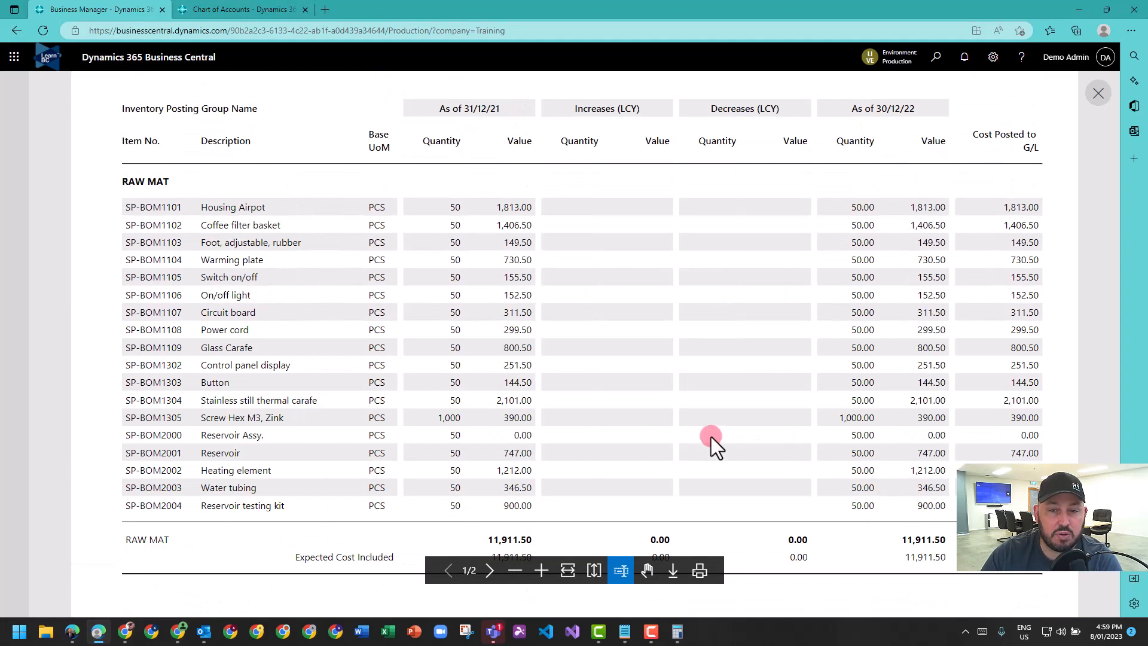
# - Scroll the report preview to compare RAW MAT against Inventory Adjmt., Raw Mat. (-11,911.50)
pyautogui.click(489, 571)
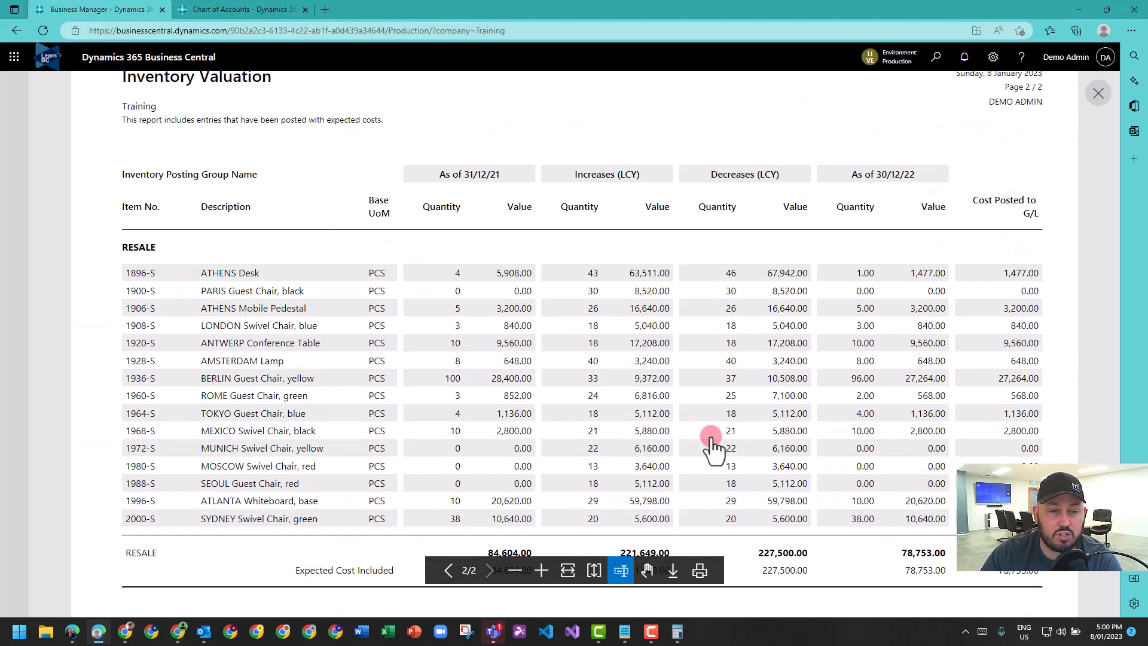
pyautogui.scroll(-3)
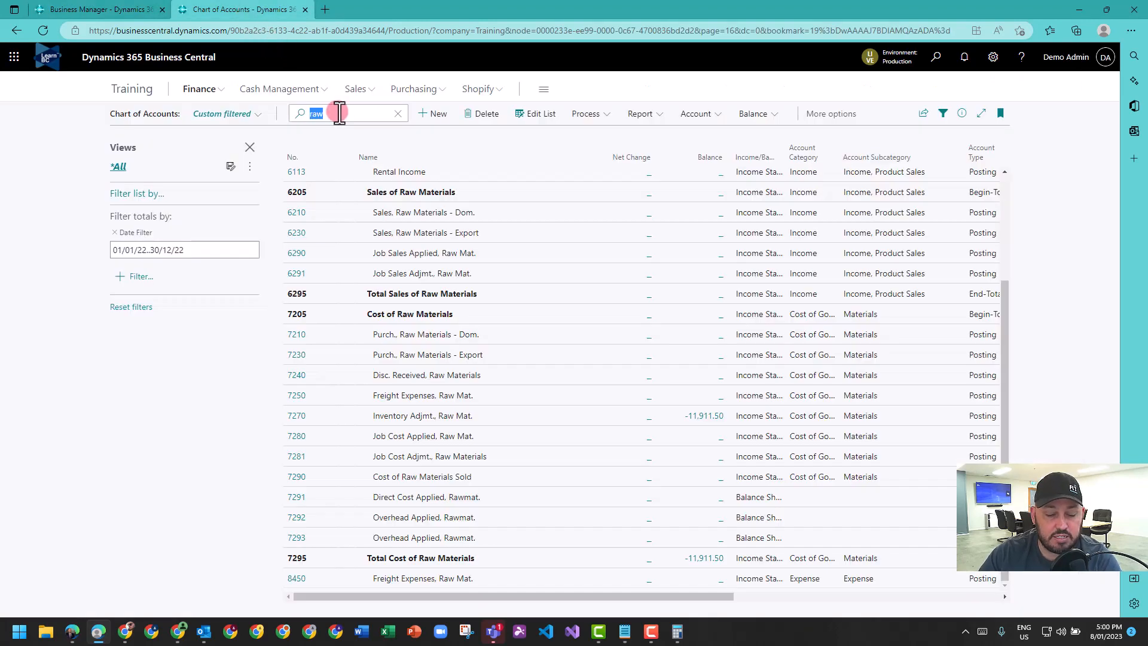
# - Filter accounts by 'res' and compare Resale Items 90,664.50 with the report total
pyautogui.write('res')
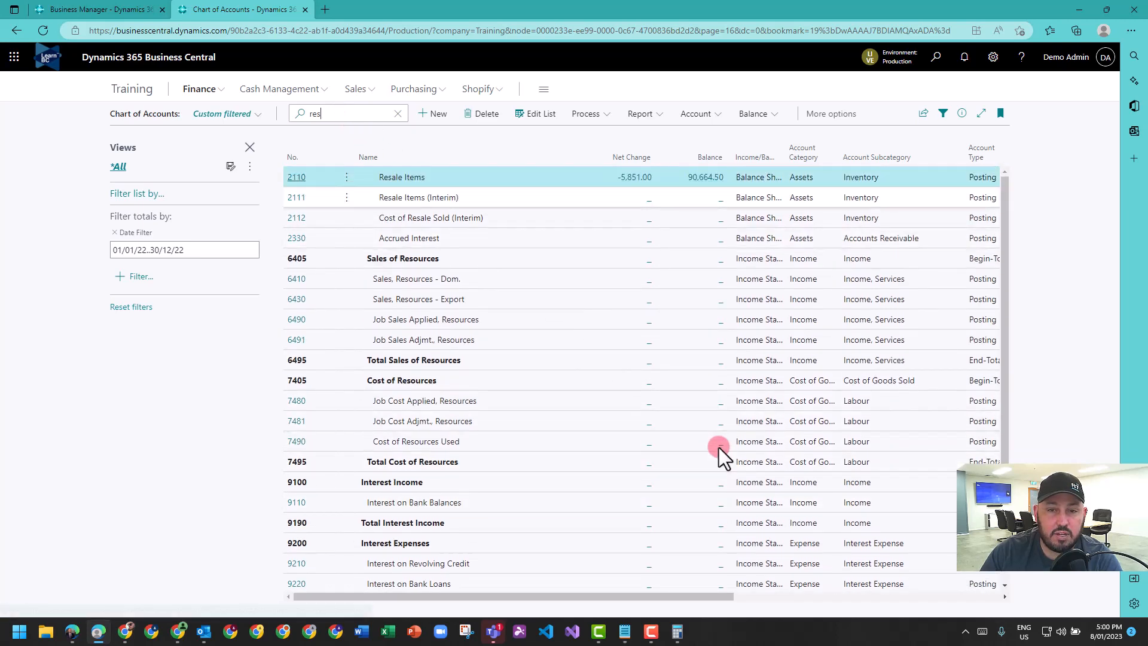
pyautogui.click(88, 9)
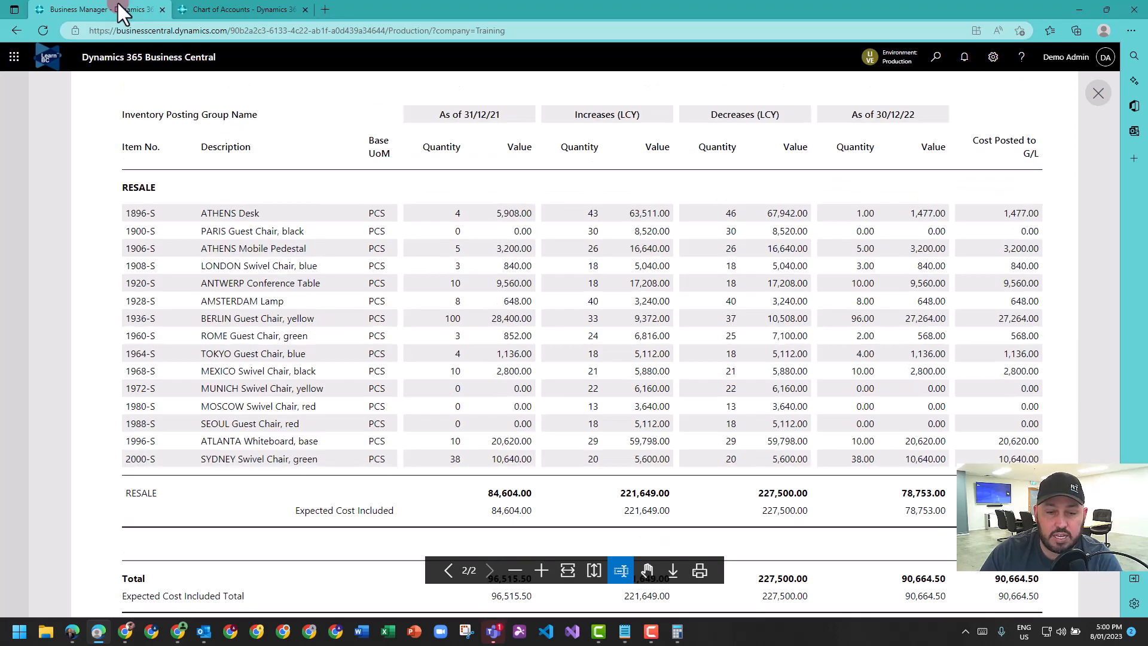
pyautogui.scroll(-3)
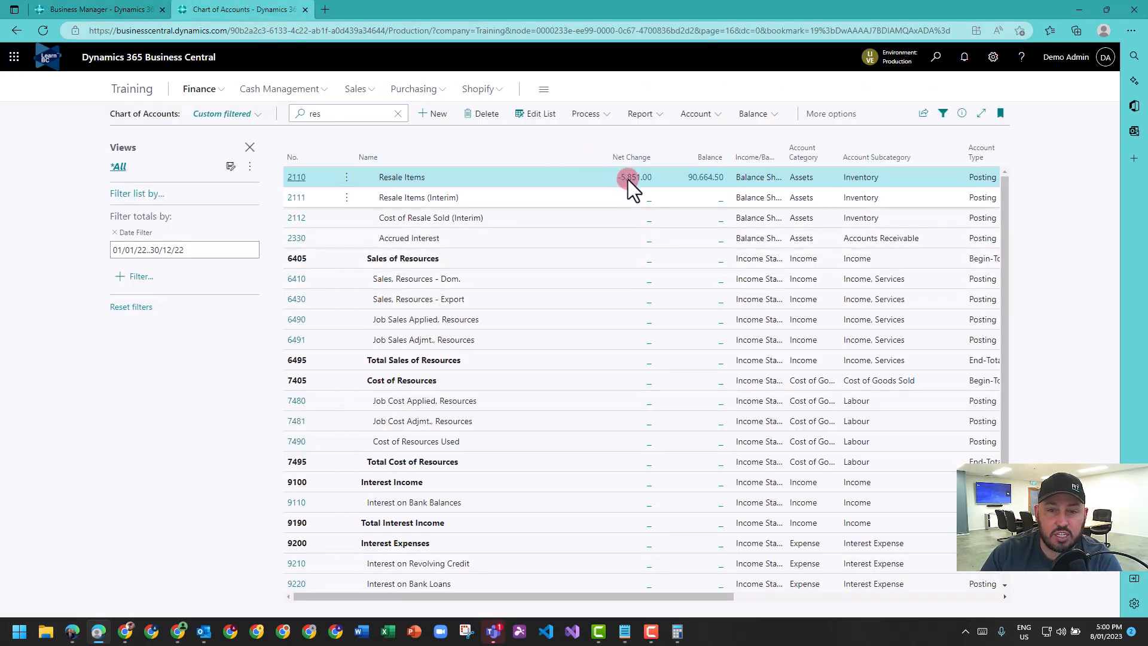
pyautogui.click(633, 177)
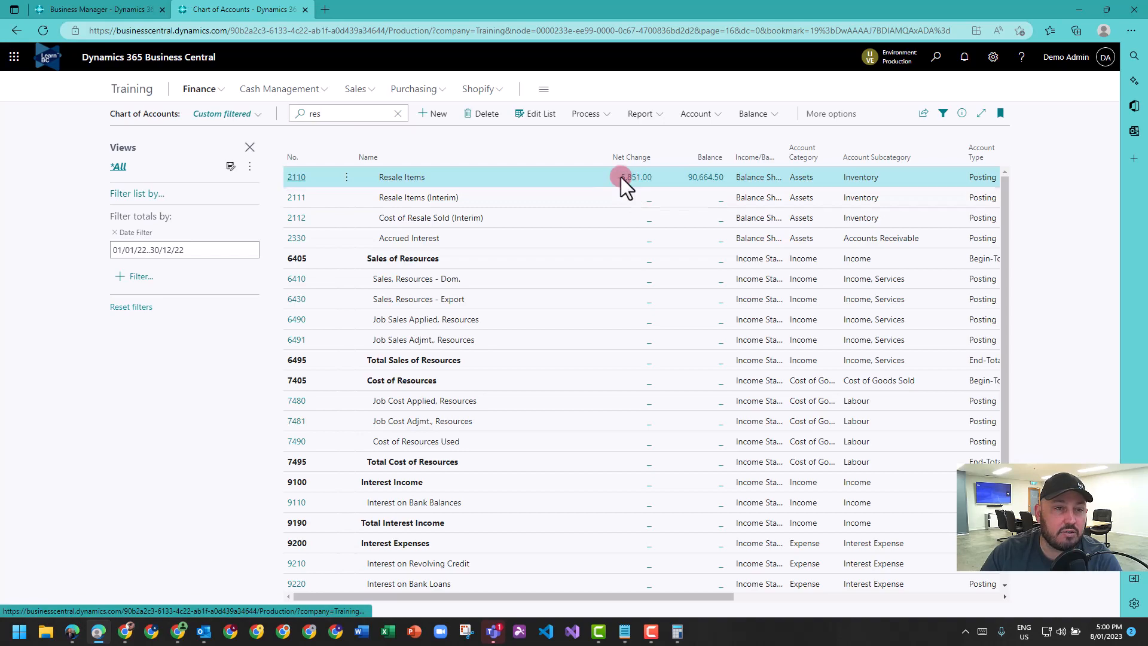
pyautogui.click(635, 176)
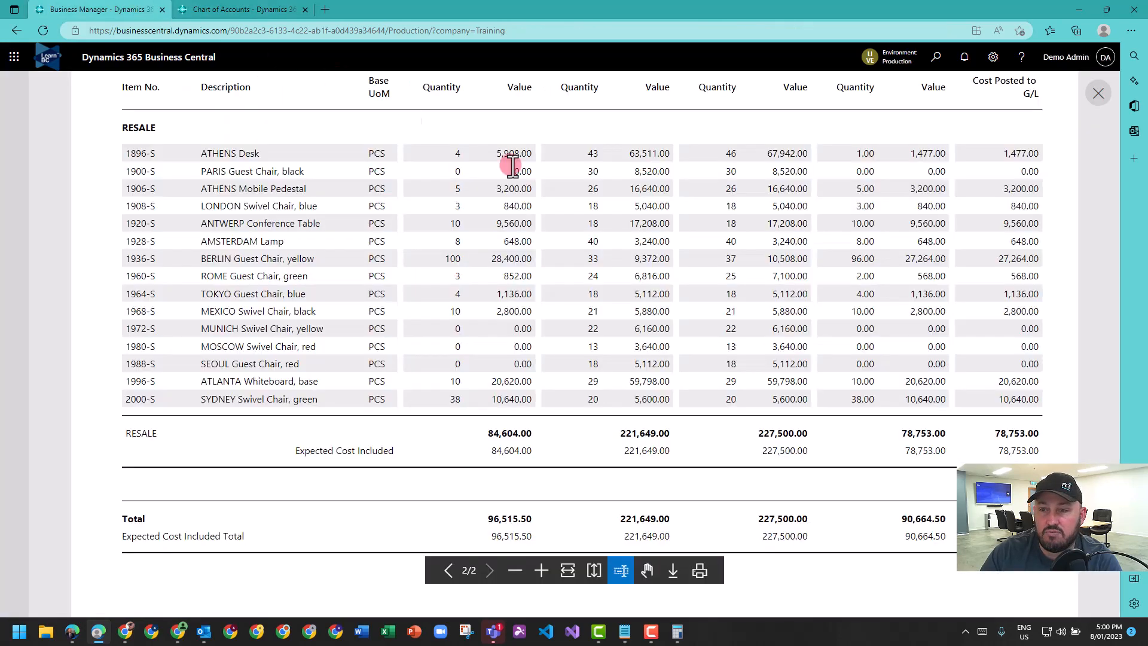
pyautogui.click(448, 570)
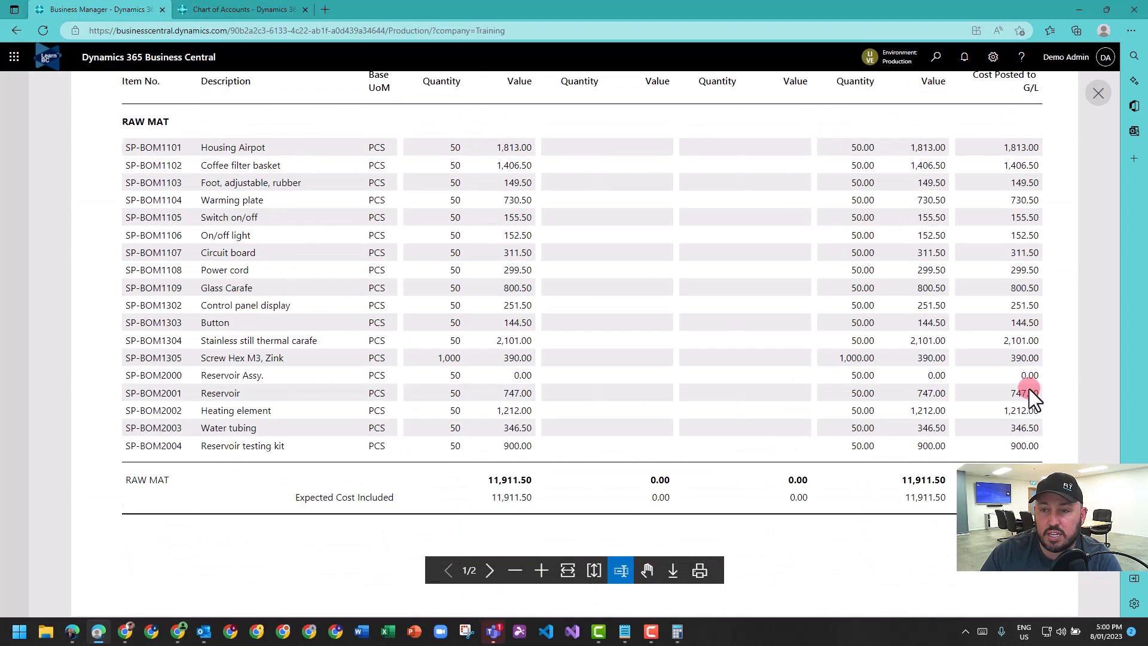
pyautogui.scroll(-3)
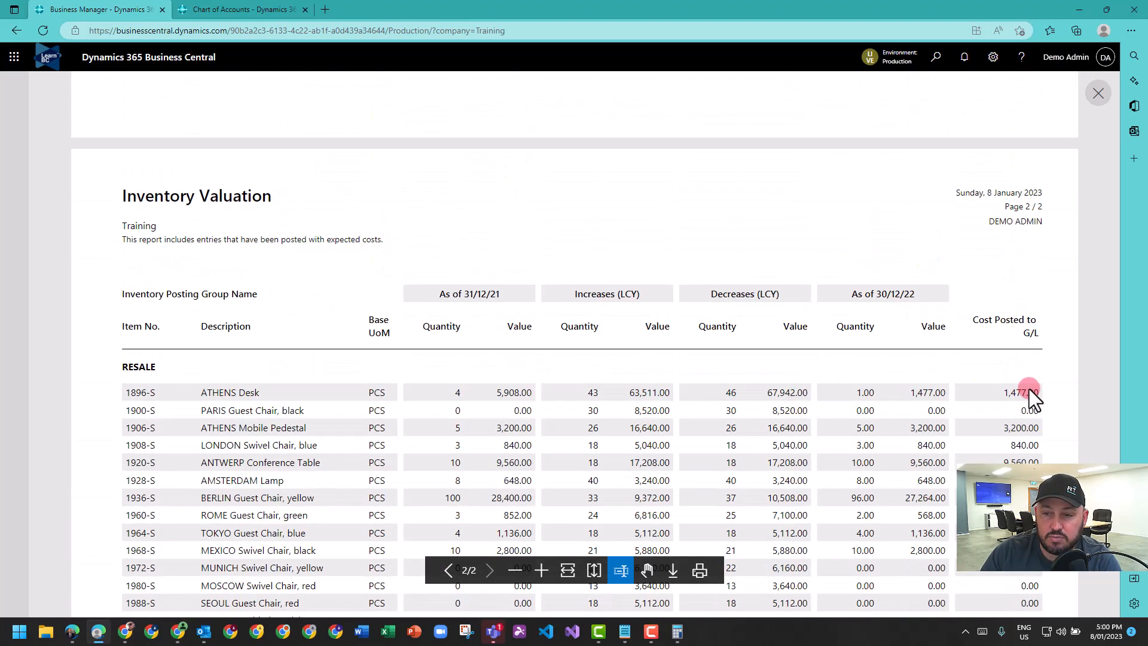
pyautogui.scroll(-3)
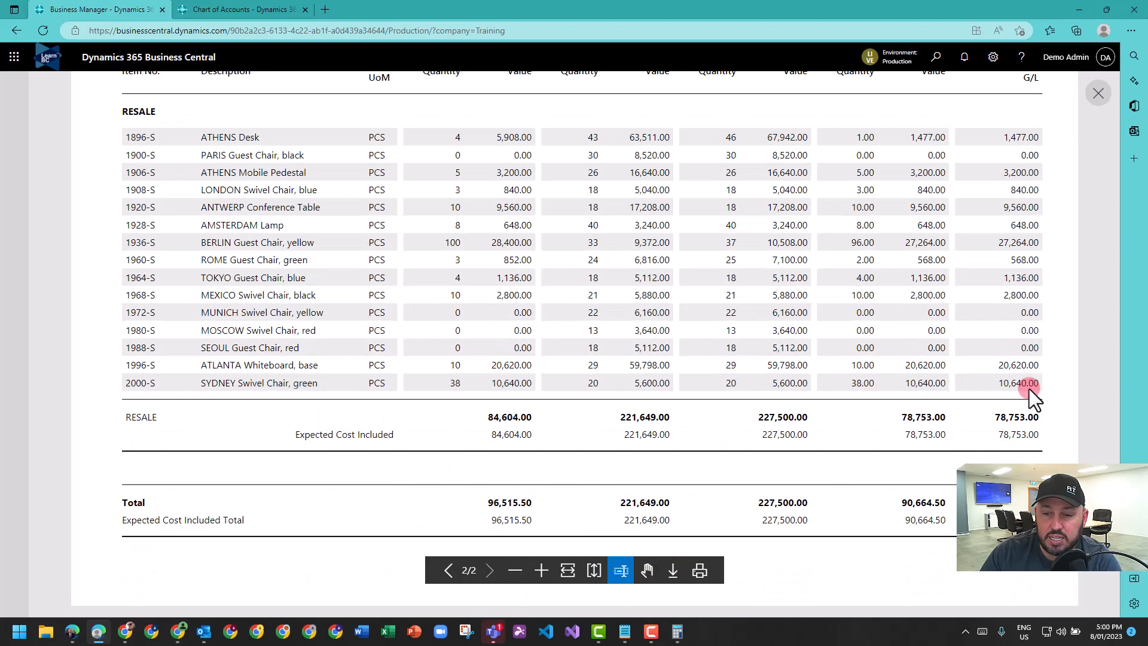
pyautogui.moveTo(991, 407)
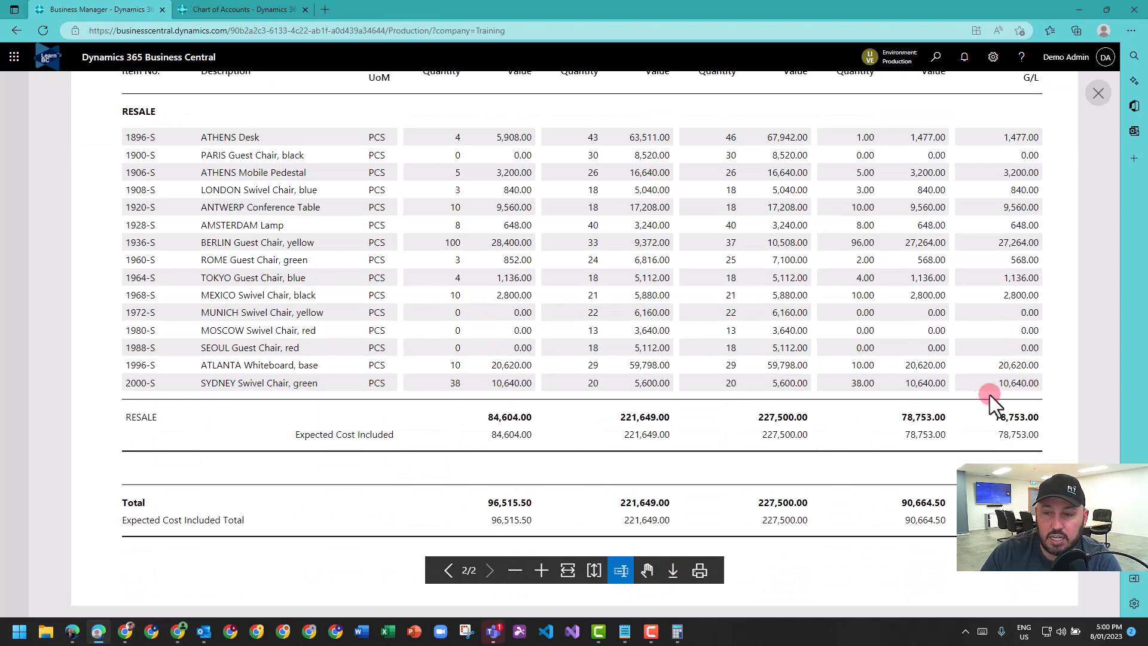
pyautogui.click(447, 570)
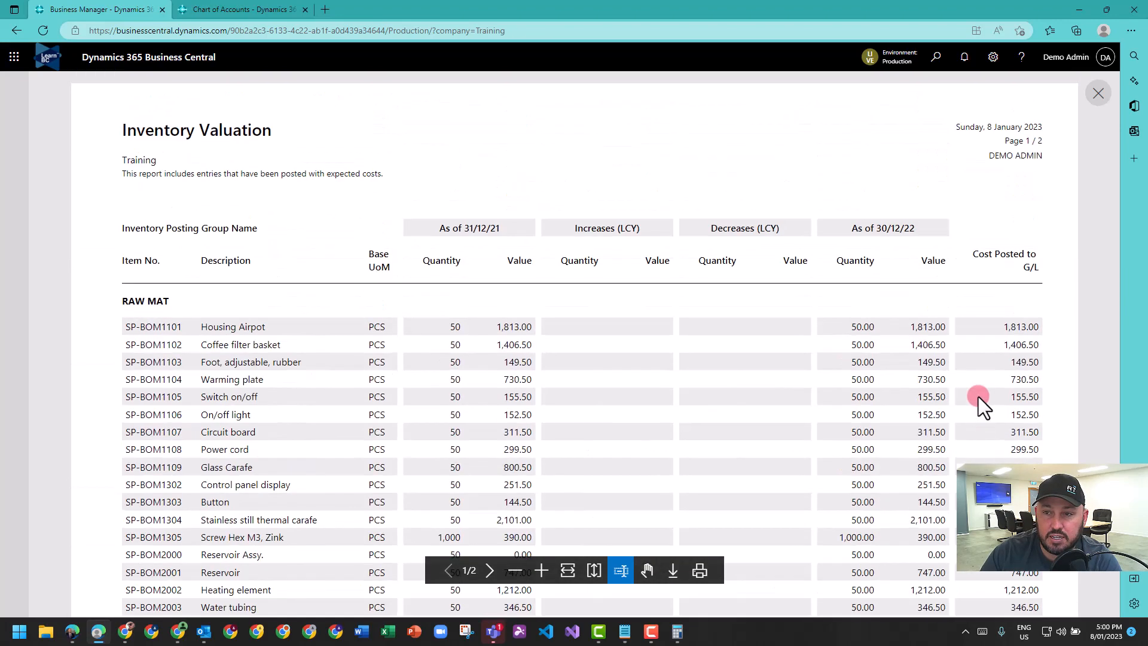